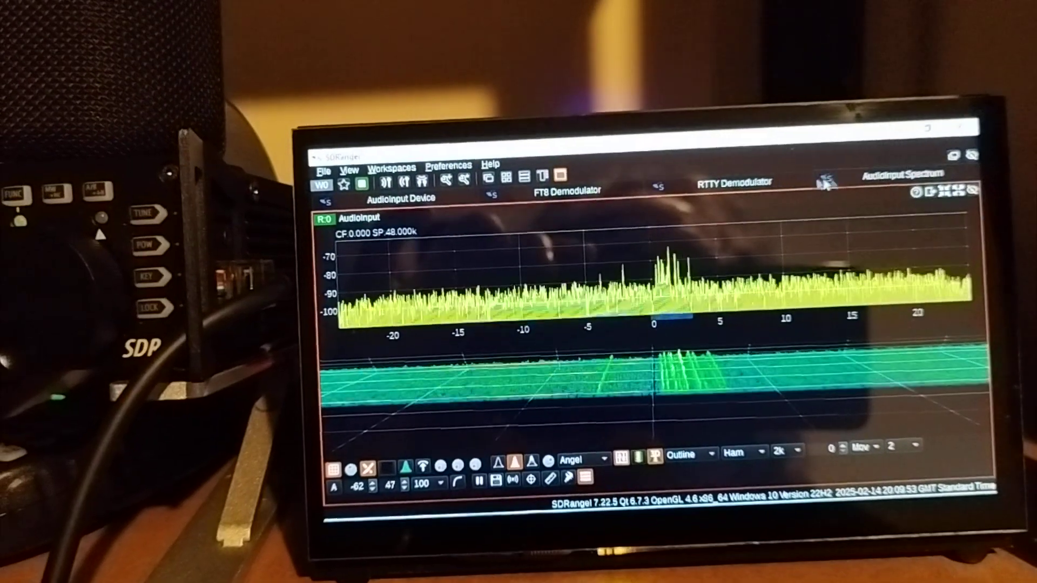
{"action": "left_click", "coordinate": [736, 182]}
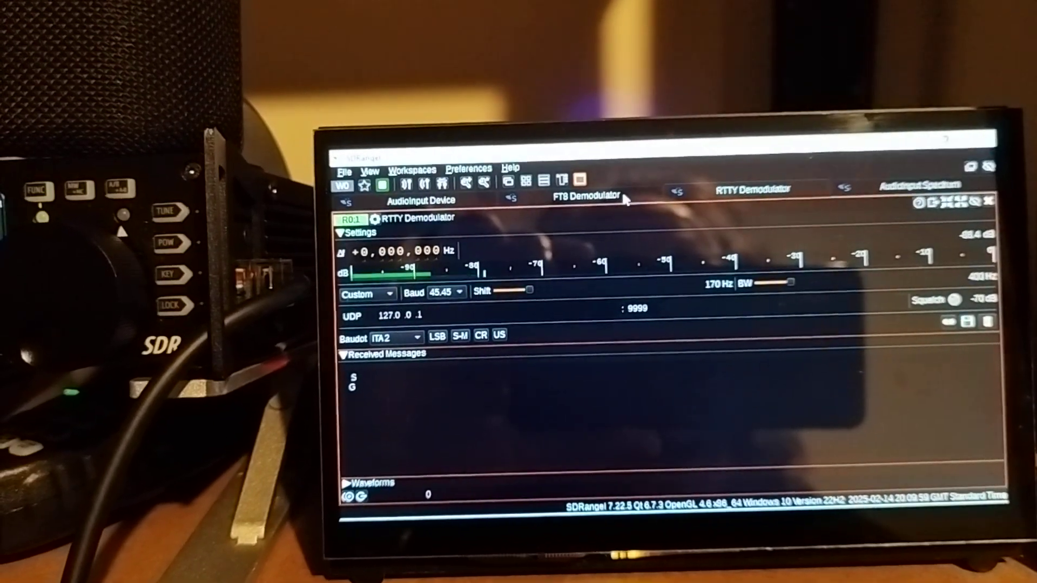
{"action": "left_click", "coordinate": [581, 194]}
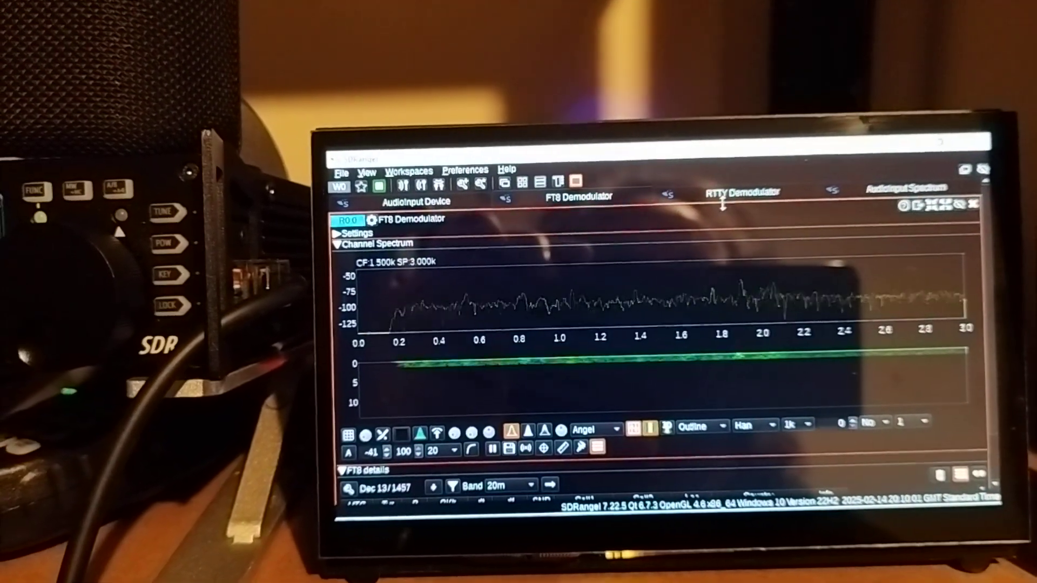